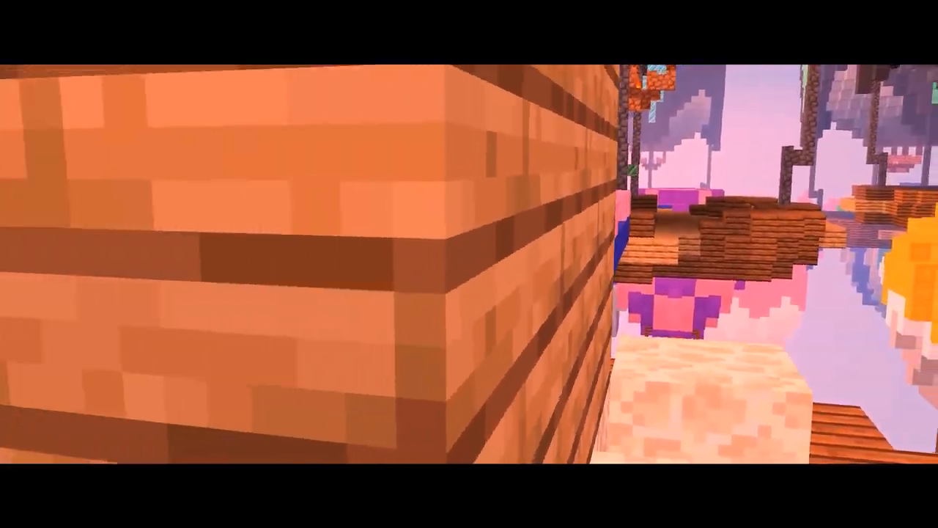
pyautogui.moveTo(469, 264)
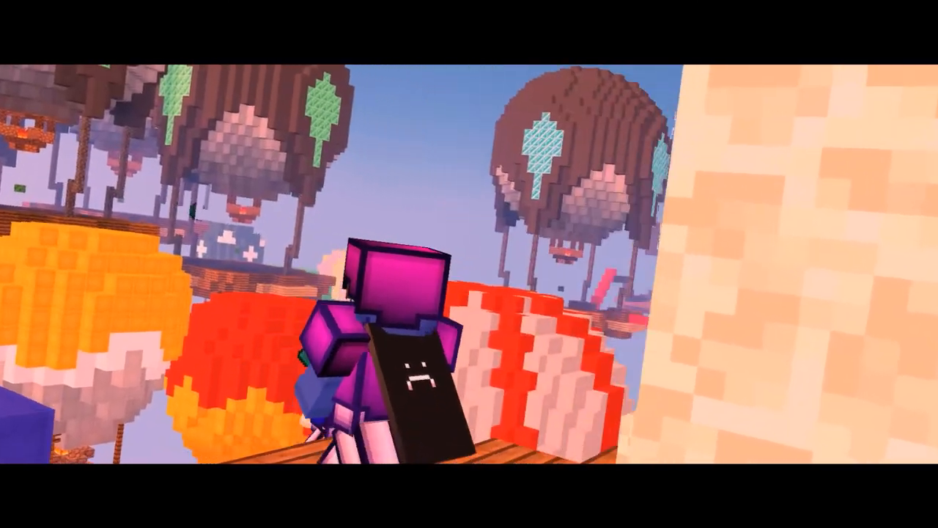